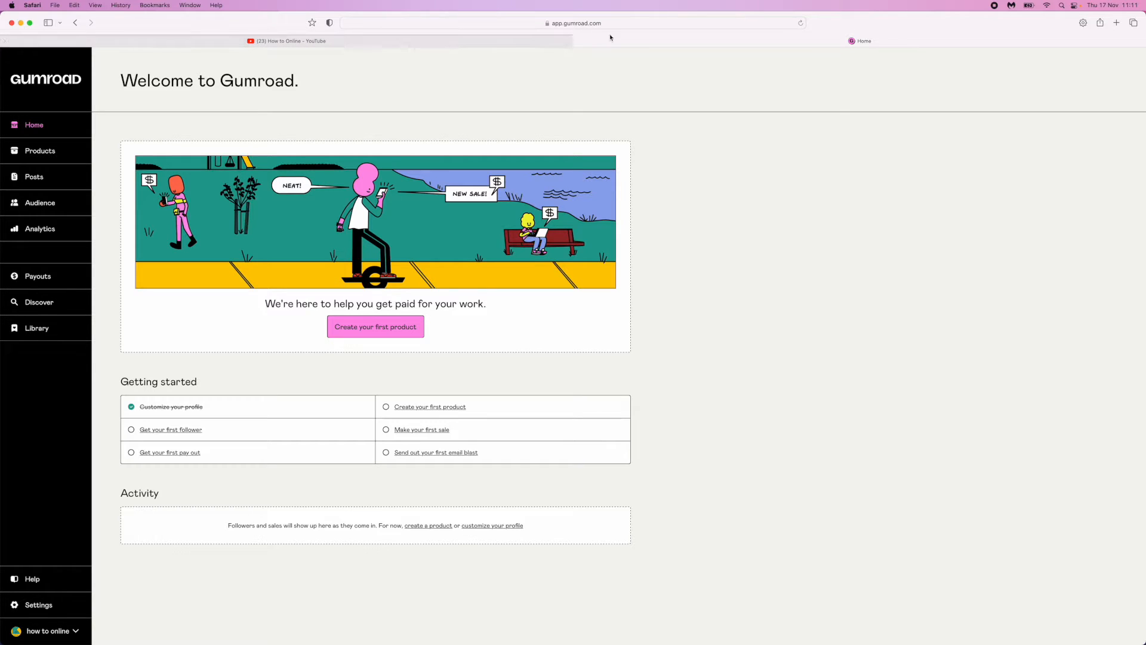
{"action": "mouse_move", "coordinate": [130, 318]}
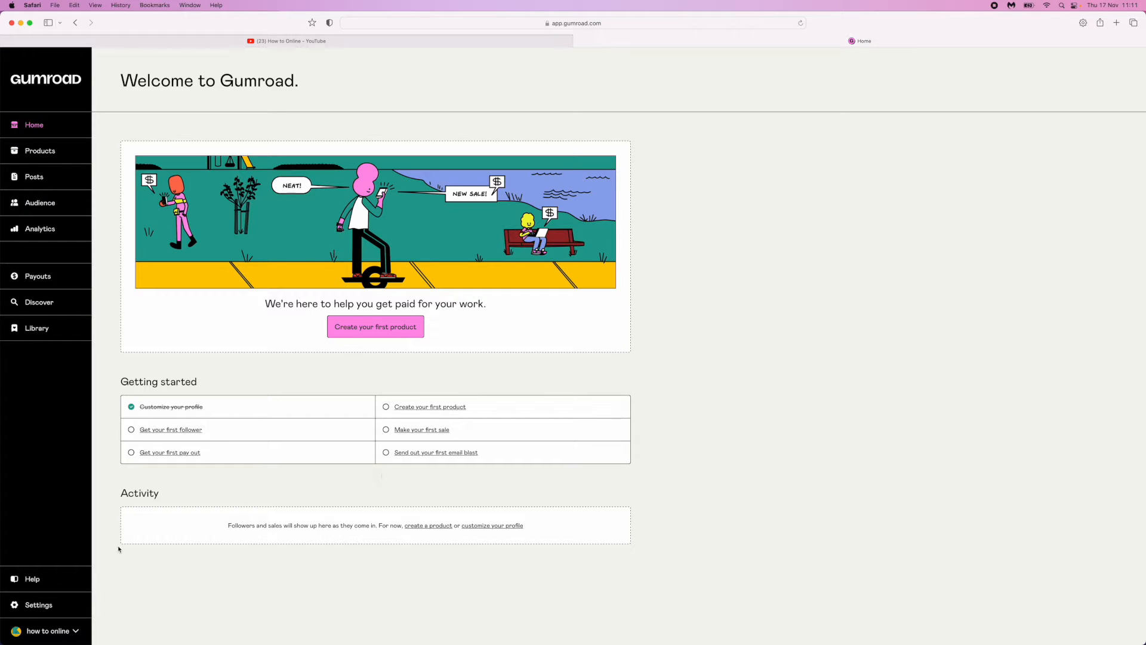
{"action": "mouse_move", "coordinate": [38, 605]}
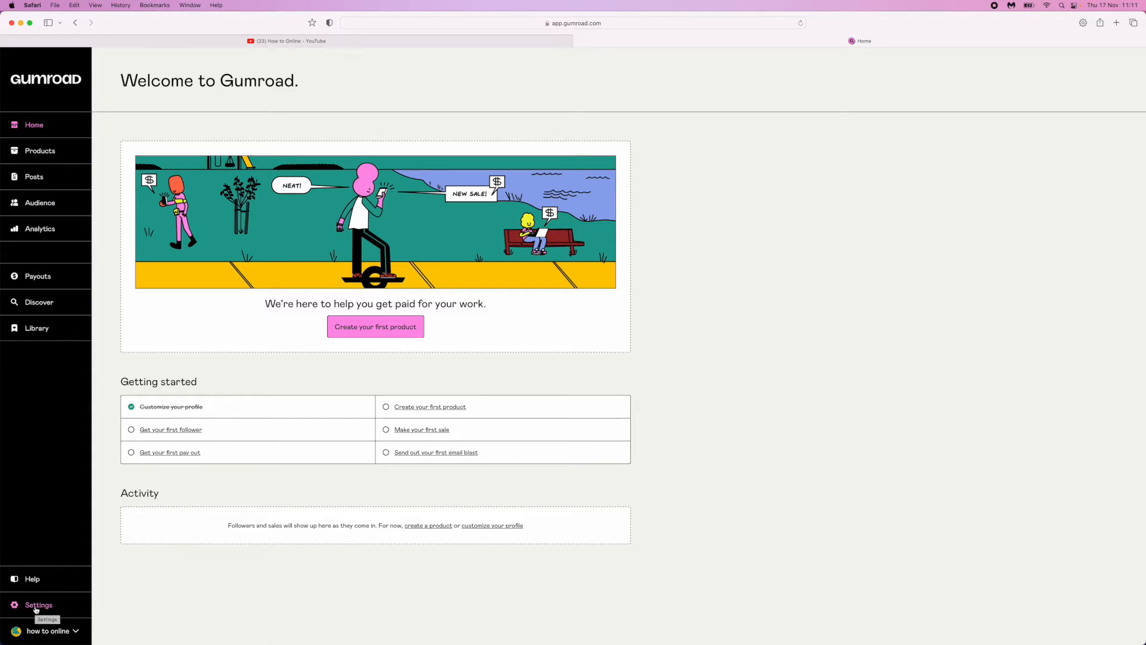
Step: Open Gumroad's general Settings page from the left sidebar
{"action": "left_click", "coordinate": [39, 605]}
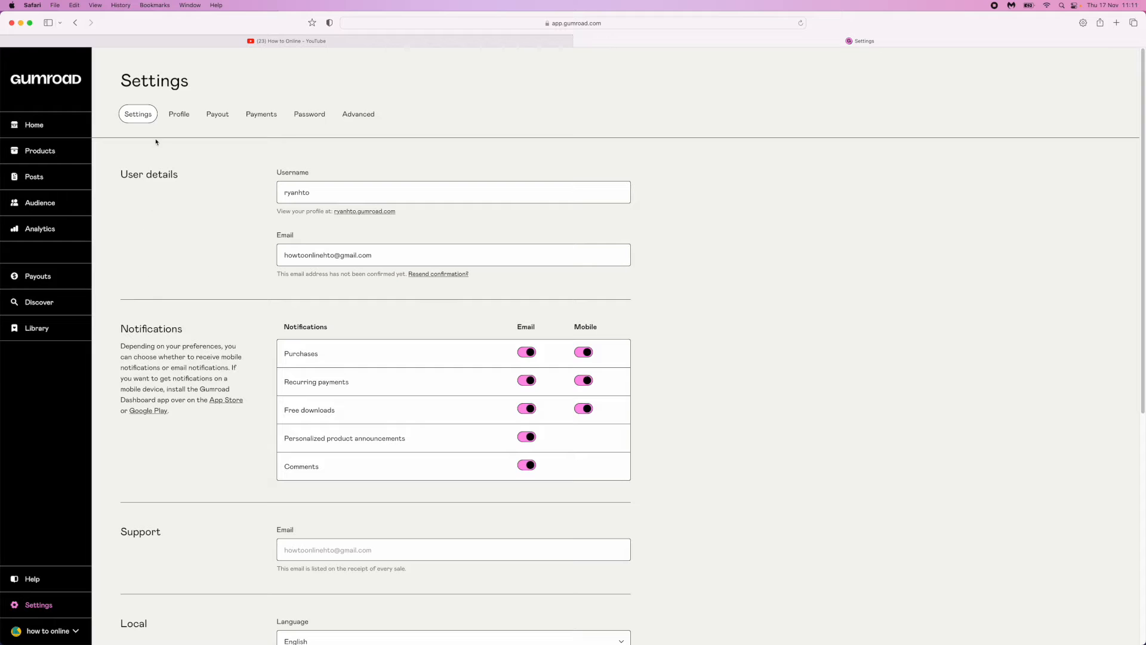
{"action": "mouse_move", "coordinate": [217, 114]}
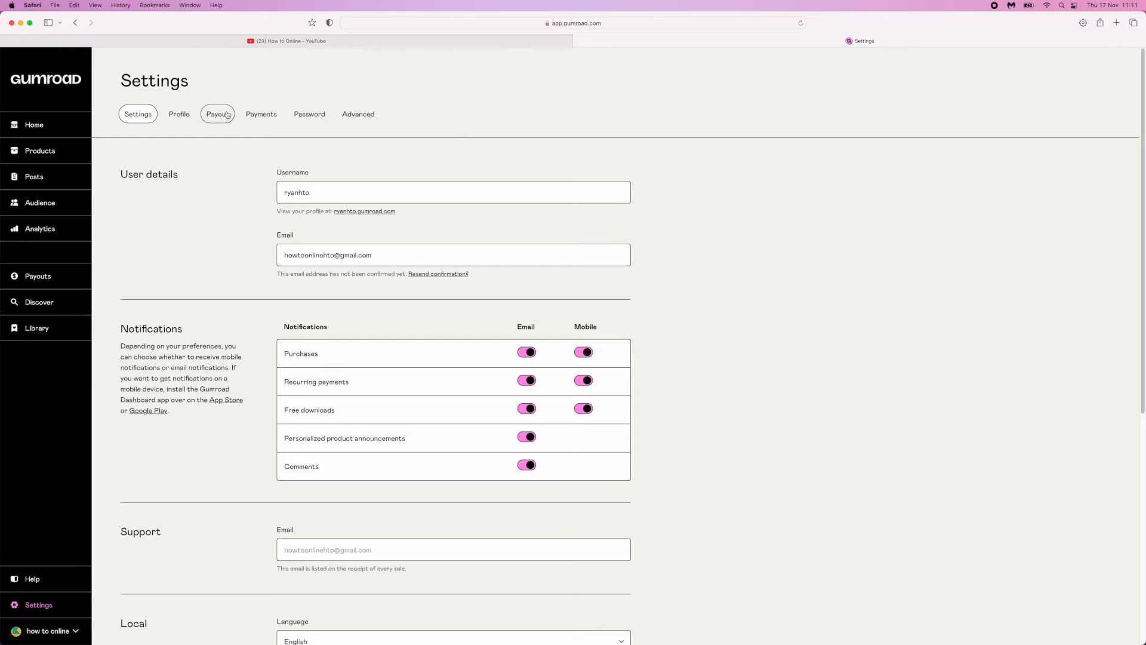
Step: Switch to the Payout tab and bring the Payout bank account section into view
{"action": "left_click", "coordinate": [217, 114]}
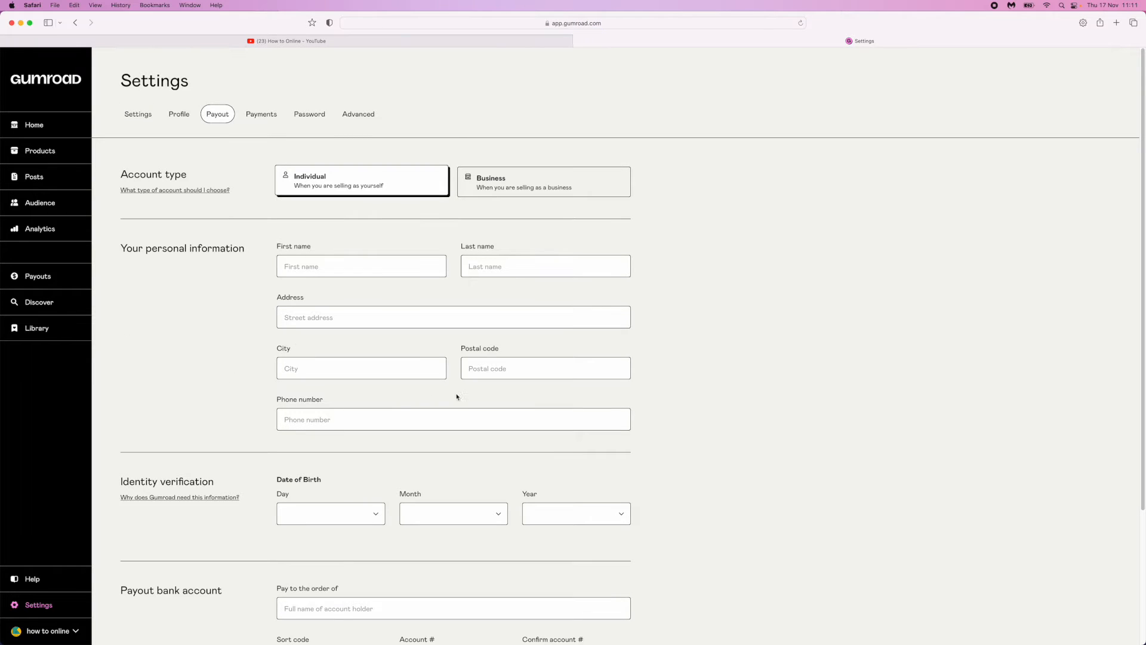
{"action": "scroll", "scroll_direction": "down", "scroll_amount": 3}
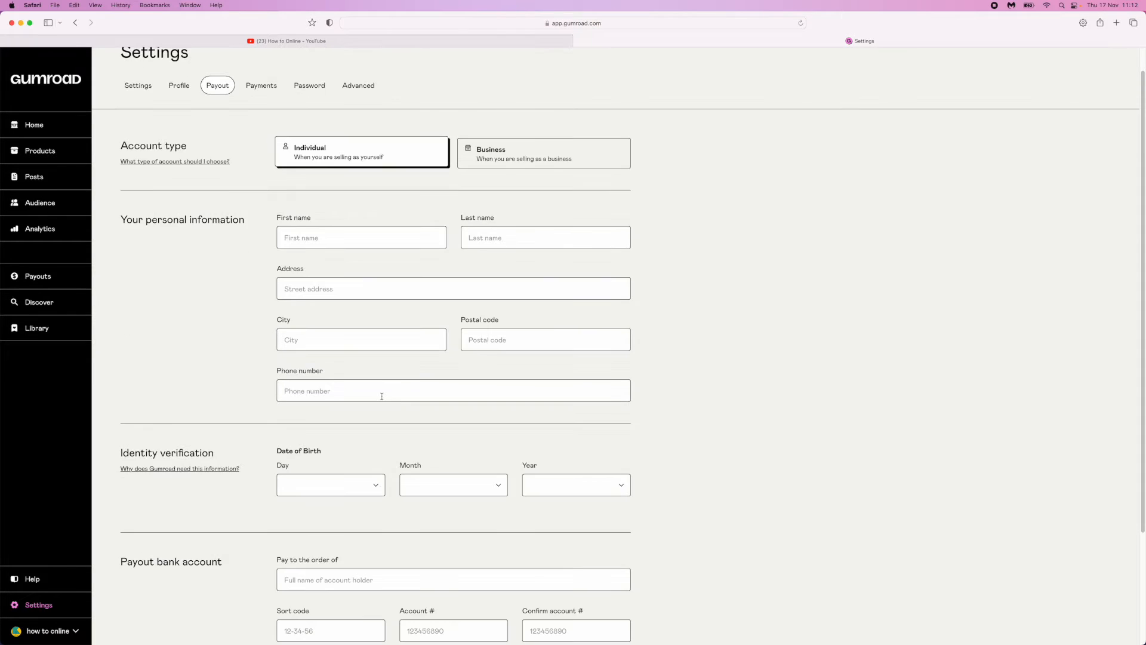
{"action": "mouse_move", "coordinate": [599, 213]}
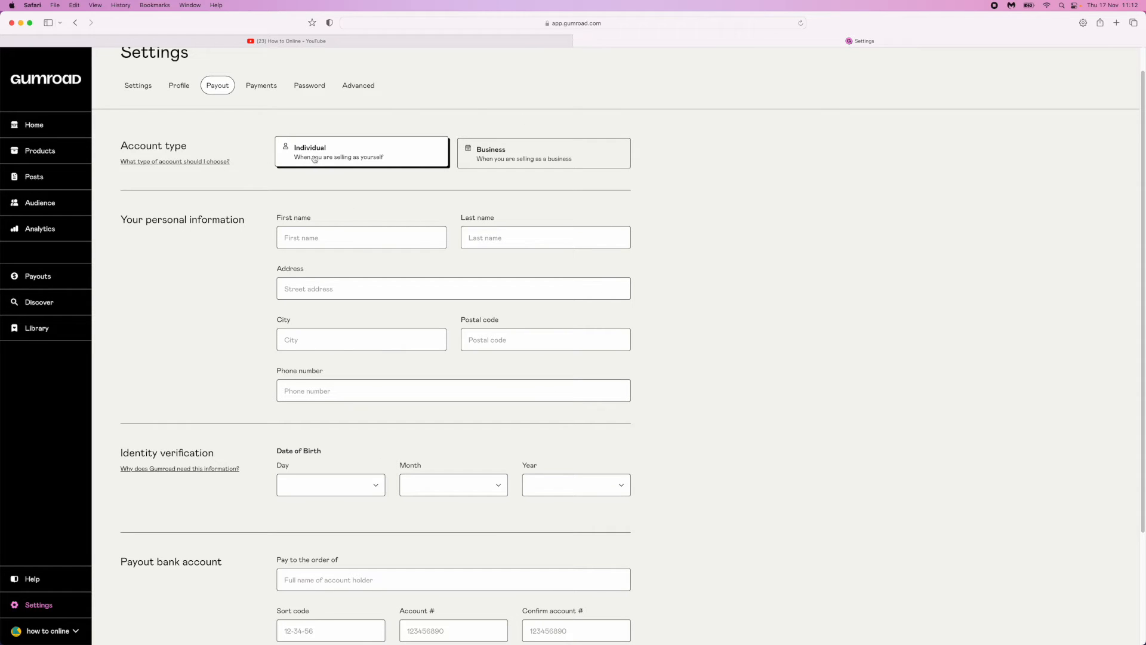
{"action": "mouse_move", "coordinate": [371, 155]}
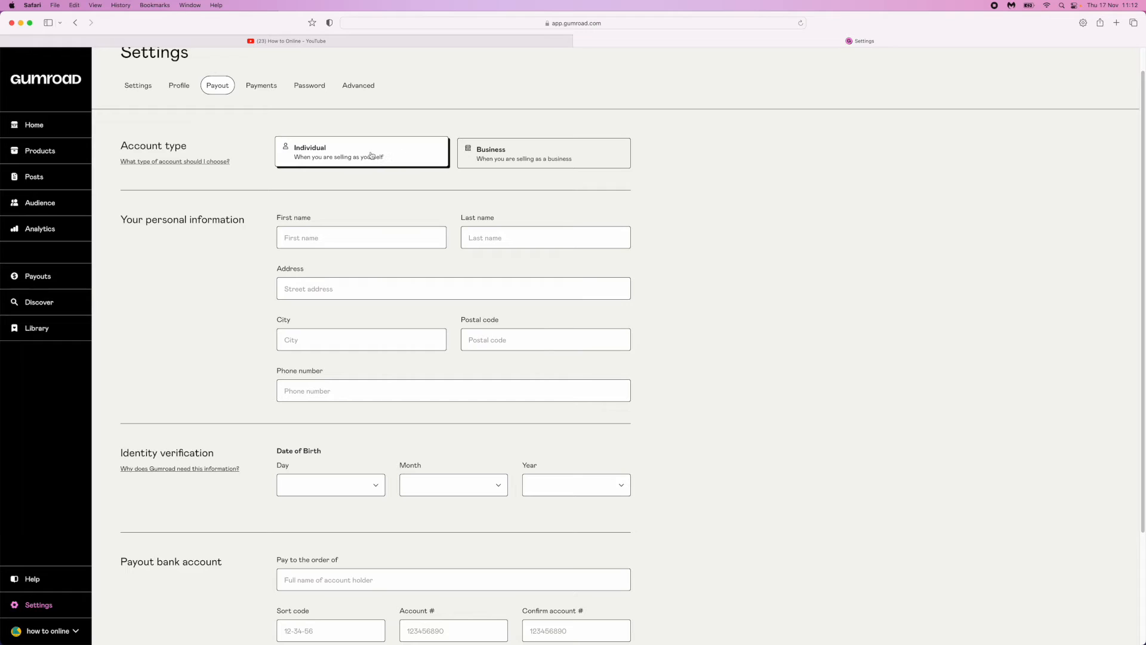
{"action": "mouse_move", "coordinate": [227, 244]}
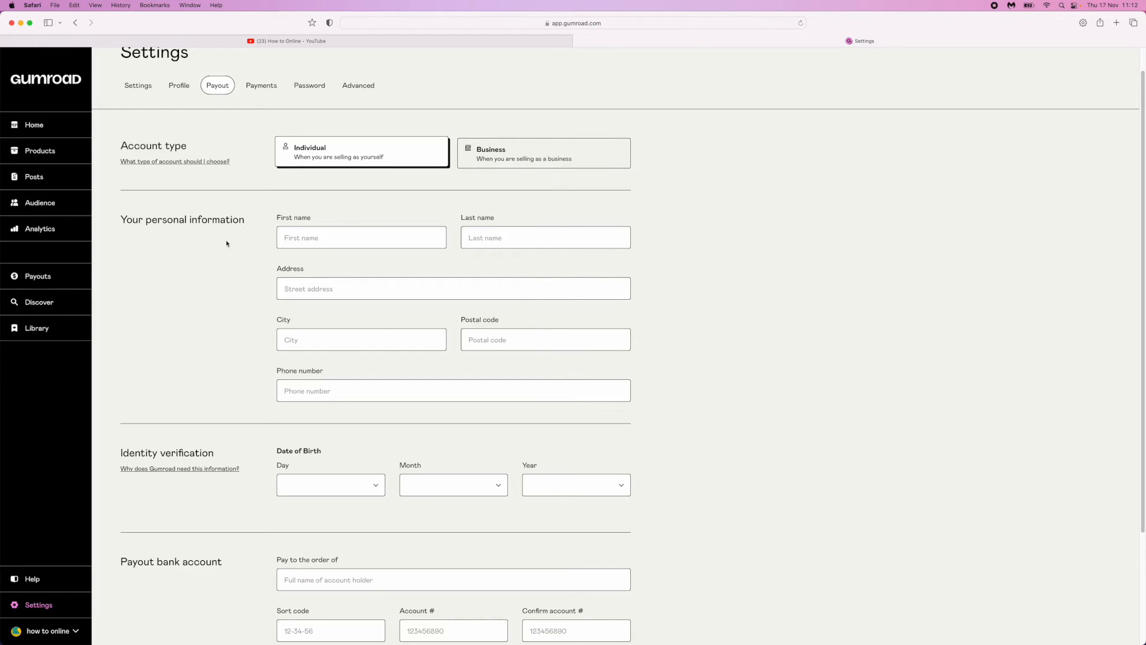
{"action": "mouse_move", "coordinate": [212, 488]}
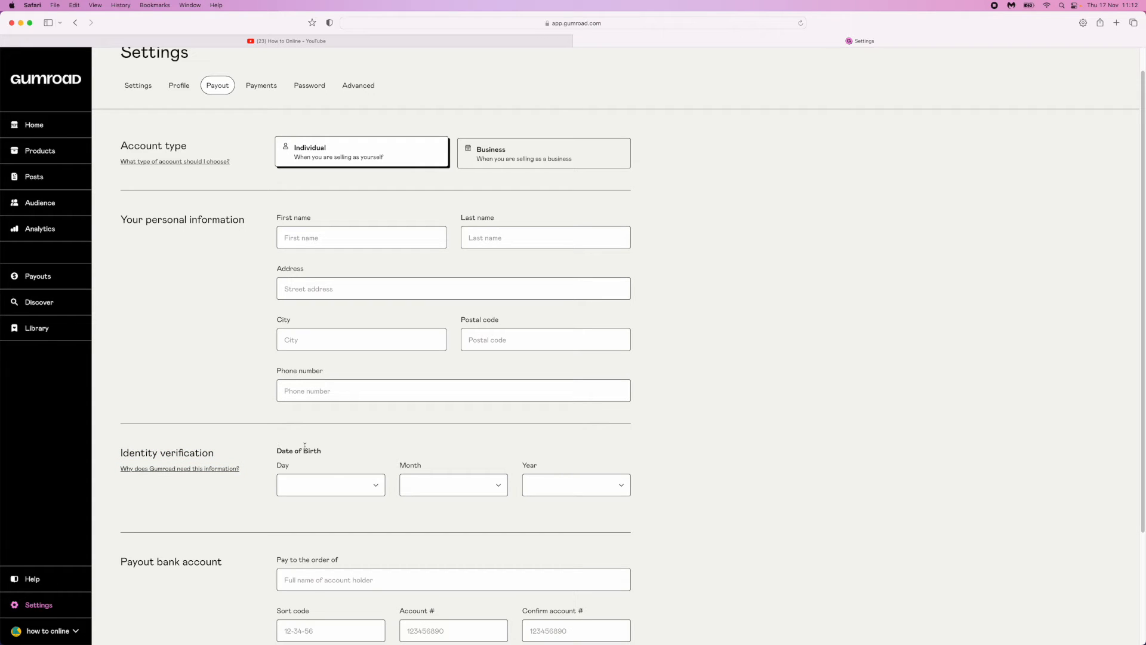
{"action": "scroll", "scroll_direction": "down", "scroll_amount": 3}
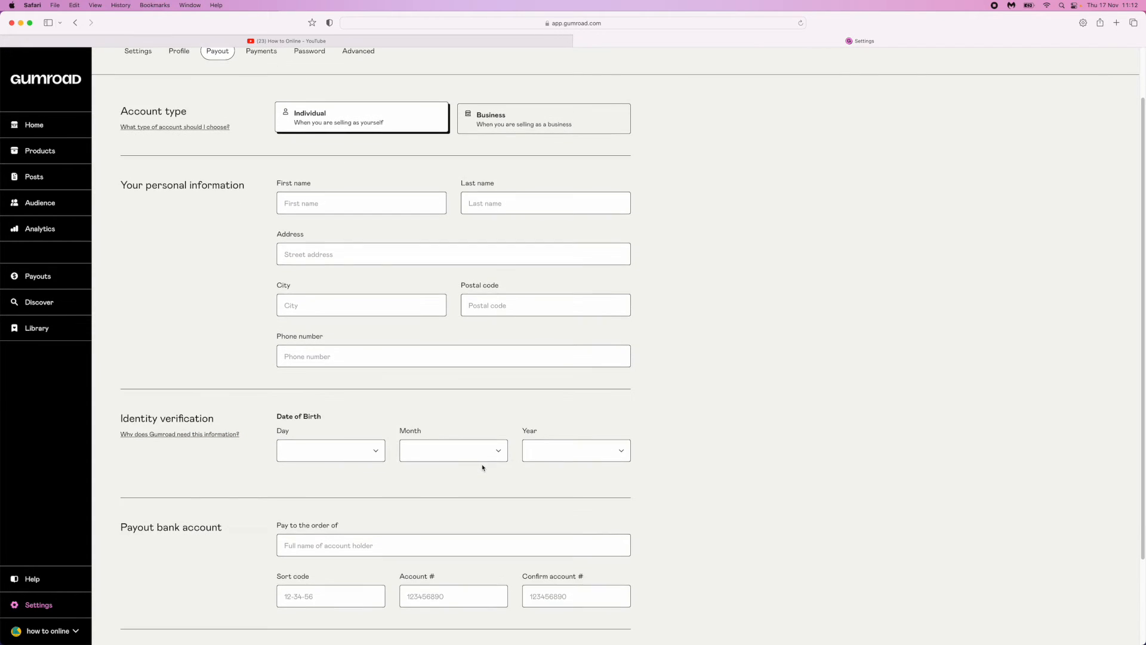
{"action": "scroll", "scroll_direction": "down", "scroll_amount": 3}
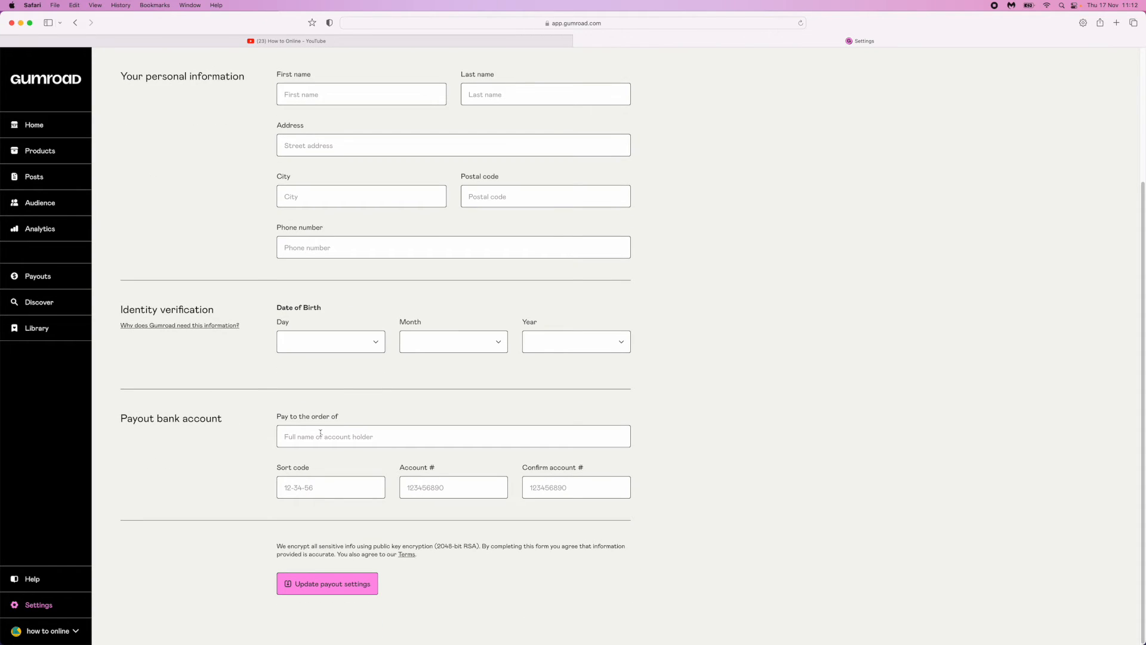
Step: Enter payee 'HOW TO ONLINE', sort code 123456, and the account number with its confirmation
{"action": "left_click", "coordinate": [453, 436]}
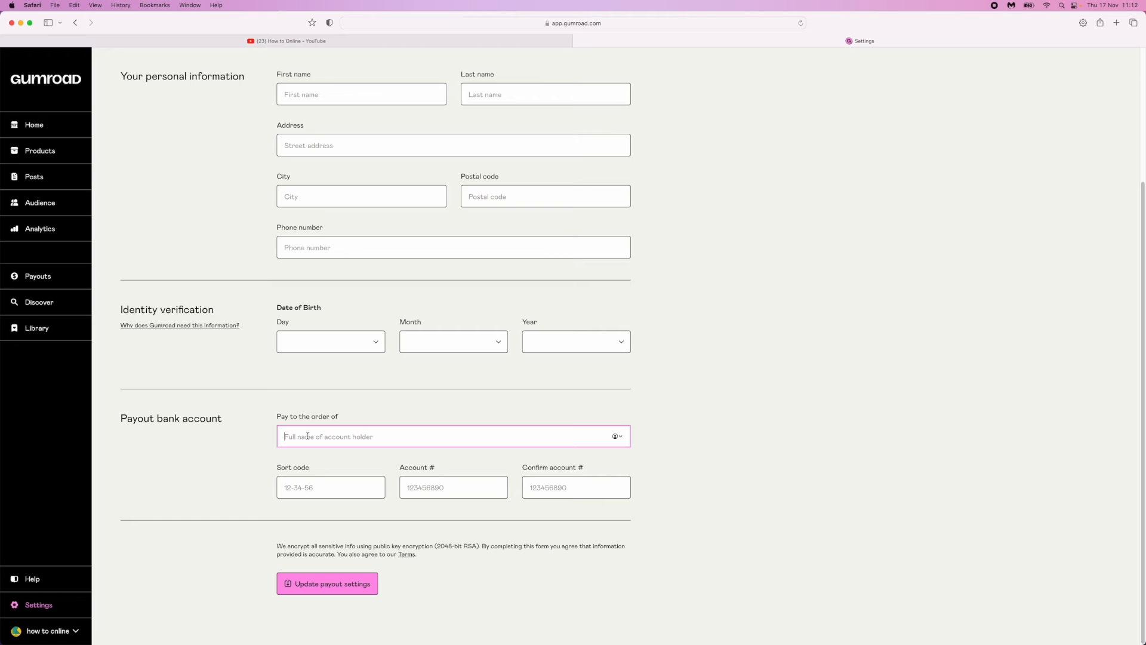
{"action": "type", "text": "HOW TO ON"}
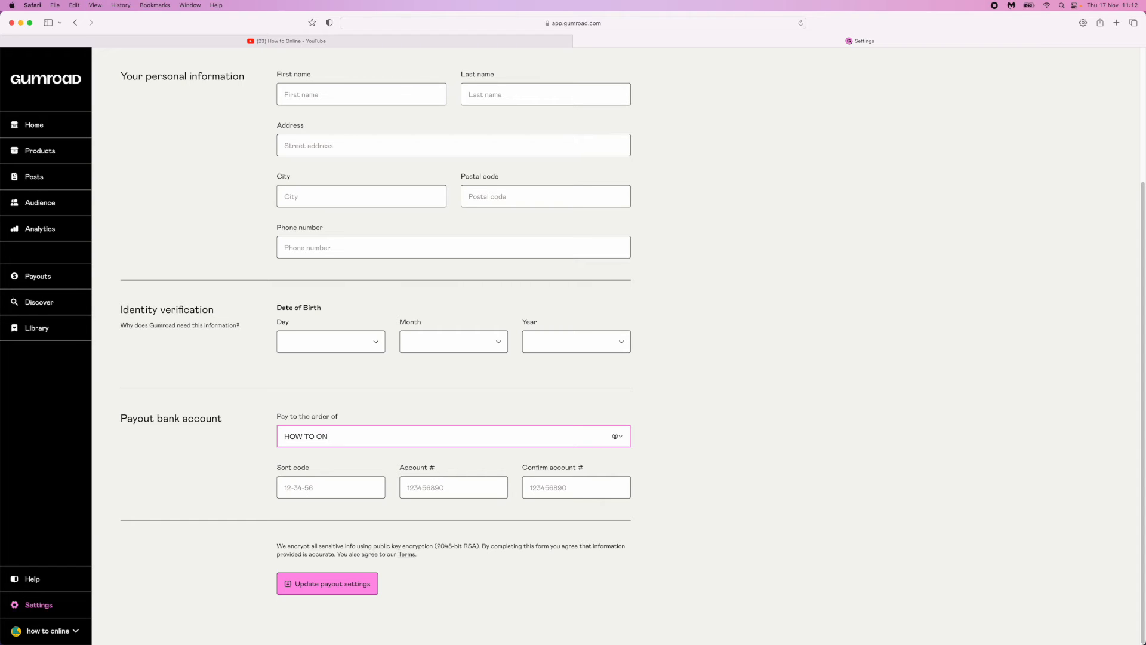
{"action": "type", "text": "LINE"}
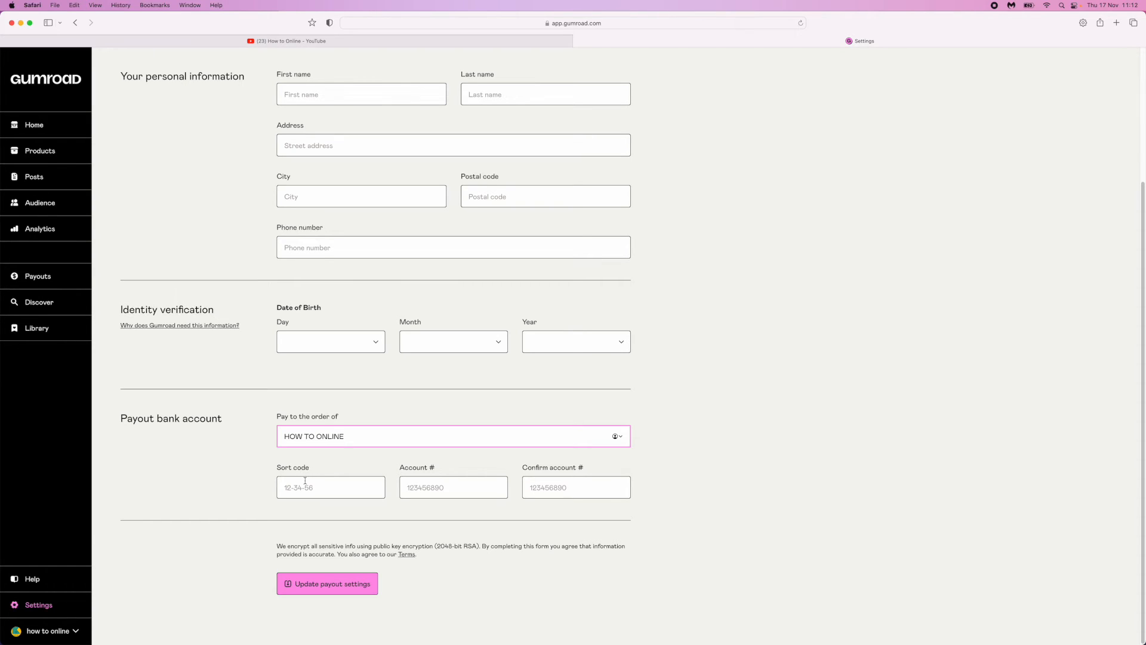
{"action": "type", "text": "123"}
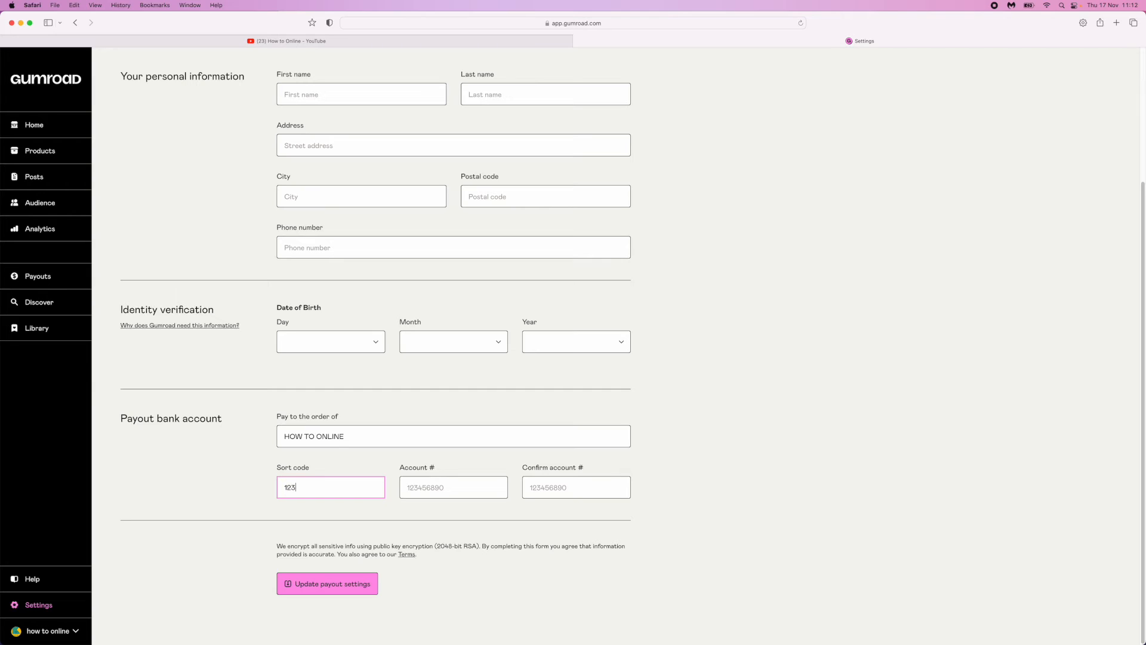
{"action": "left_click", "coordinate": [453, 487]}
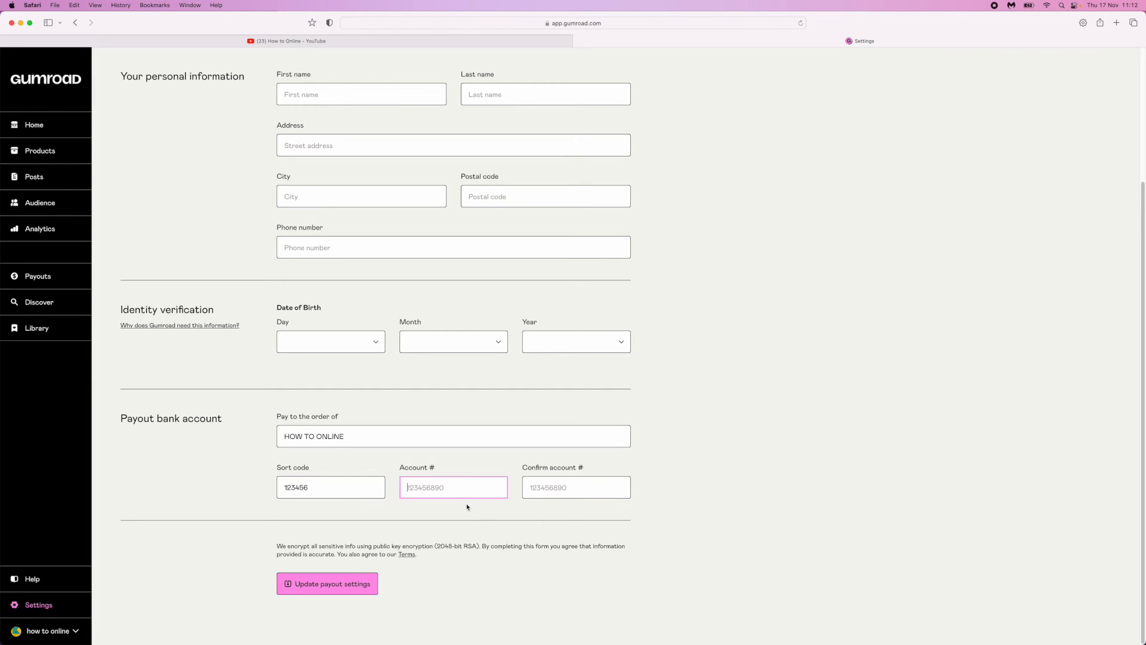
{"action": "type", "text": "123456"}
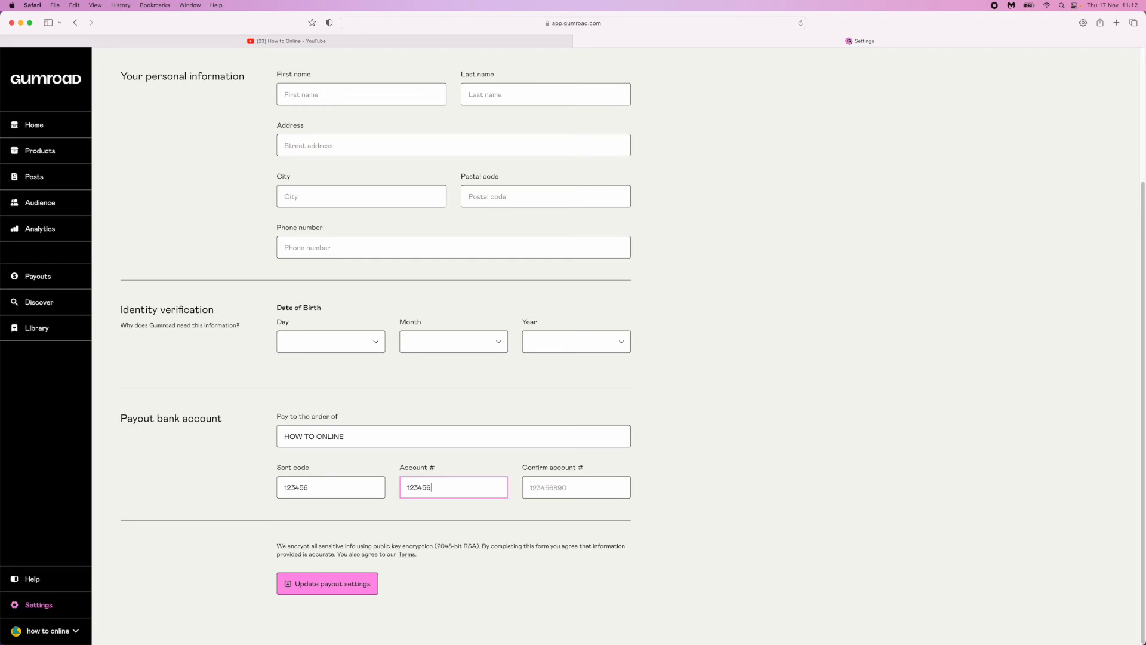
{"action": "left_click", "coordinate": [575, 487]}
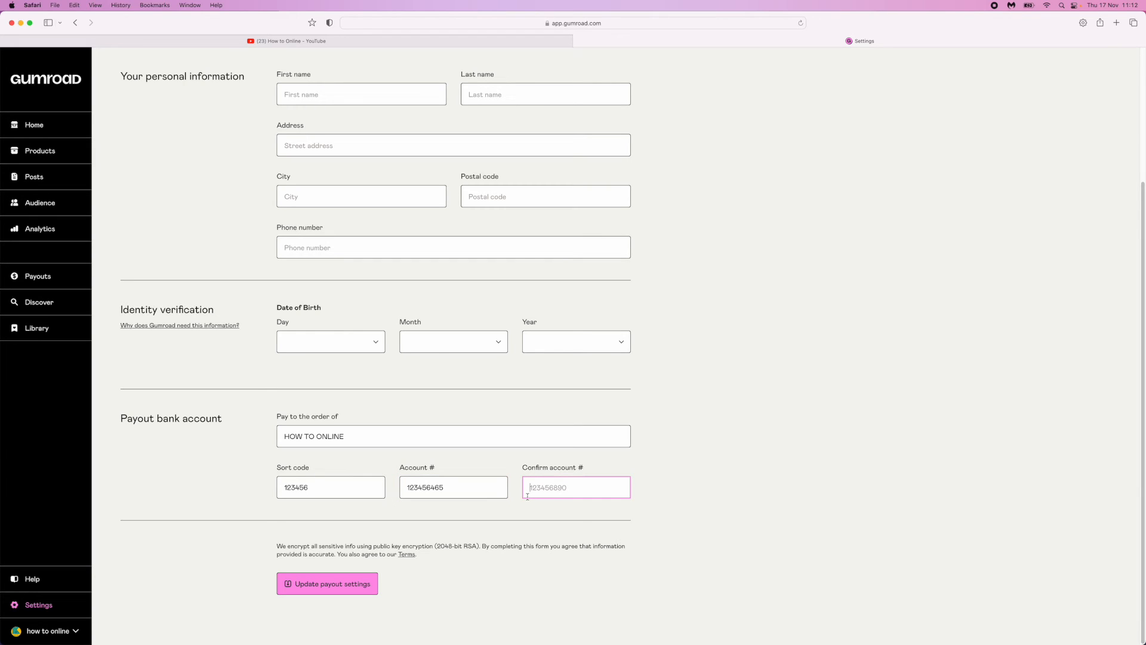
{"action": "mouse_move", "coordinate": [572, 502]}
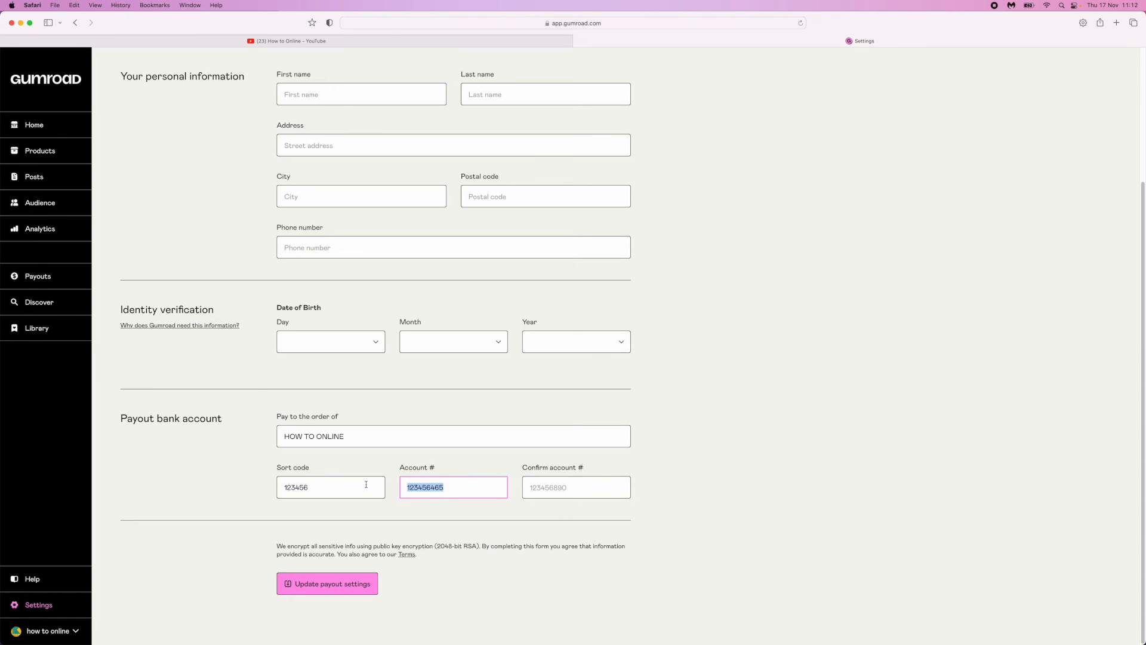
{"action": "type", "text": "123456465"}
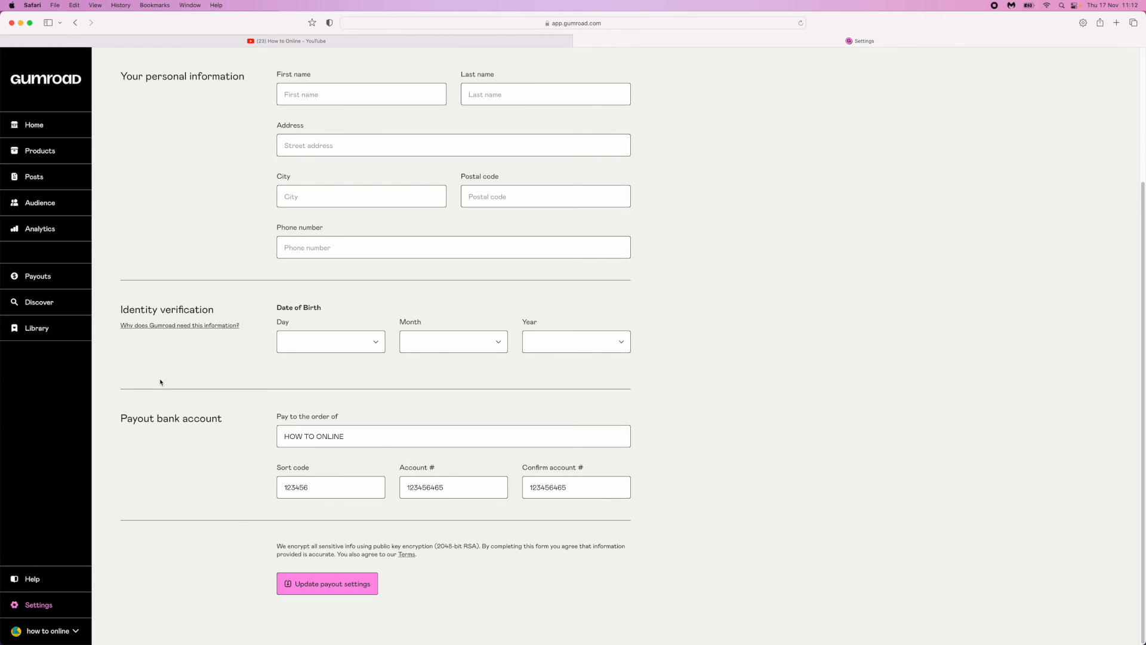
{"action": "mouse_move", "coordinate": [481, 72]}
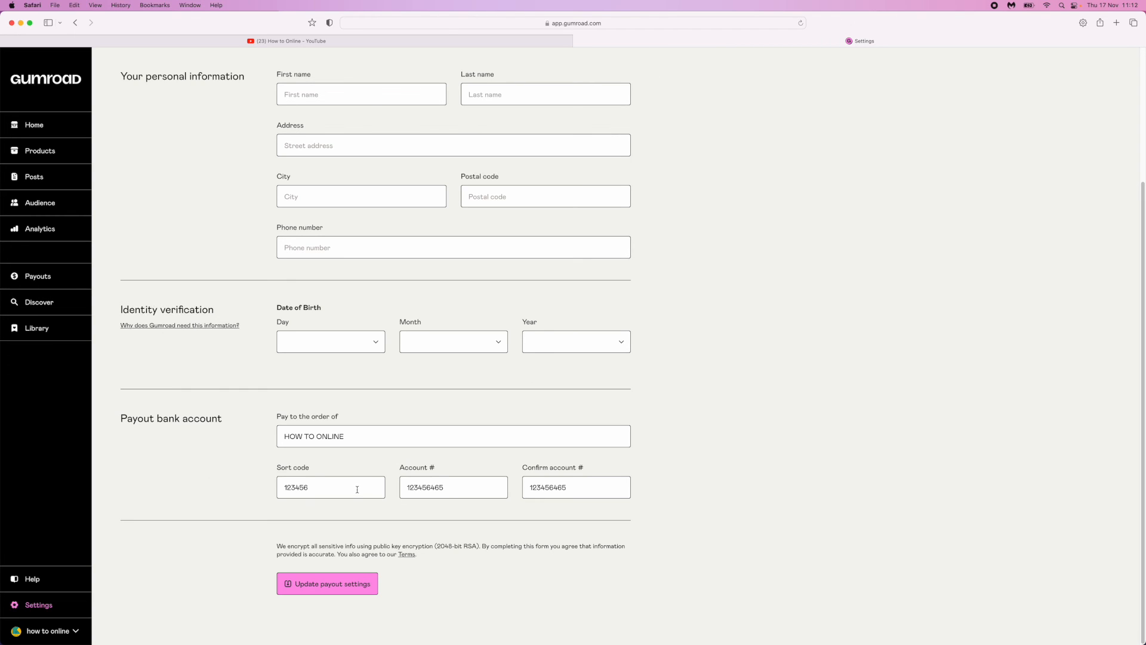
{"action": "mouse_move", "coordinate": [488, 571]}
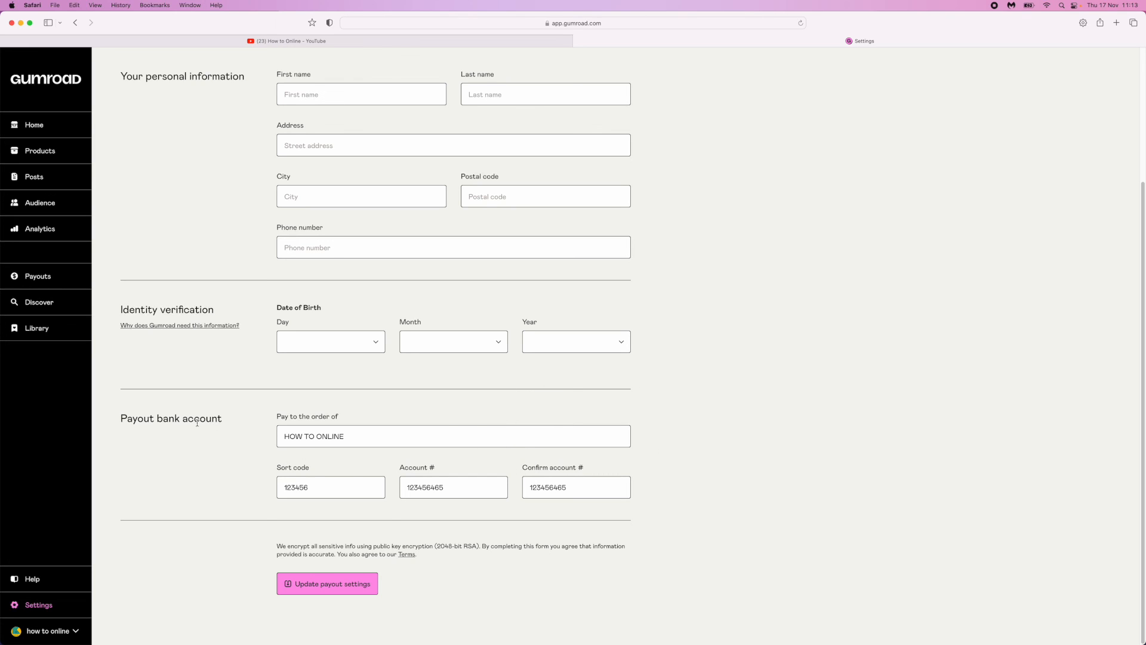
{"action": "mouse_move", "coordinate": [1133, 486]}
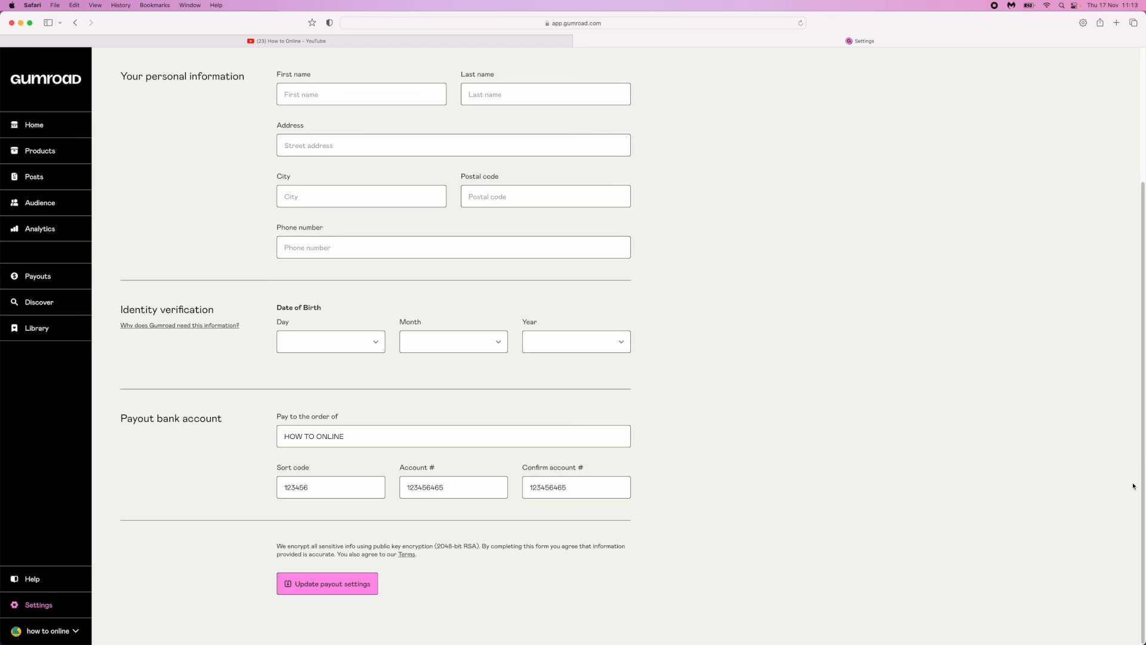